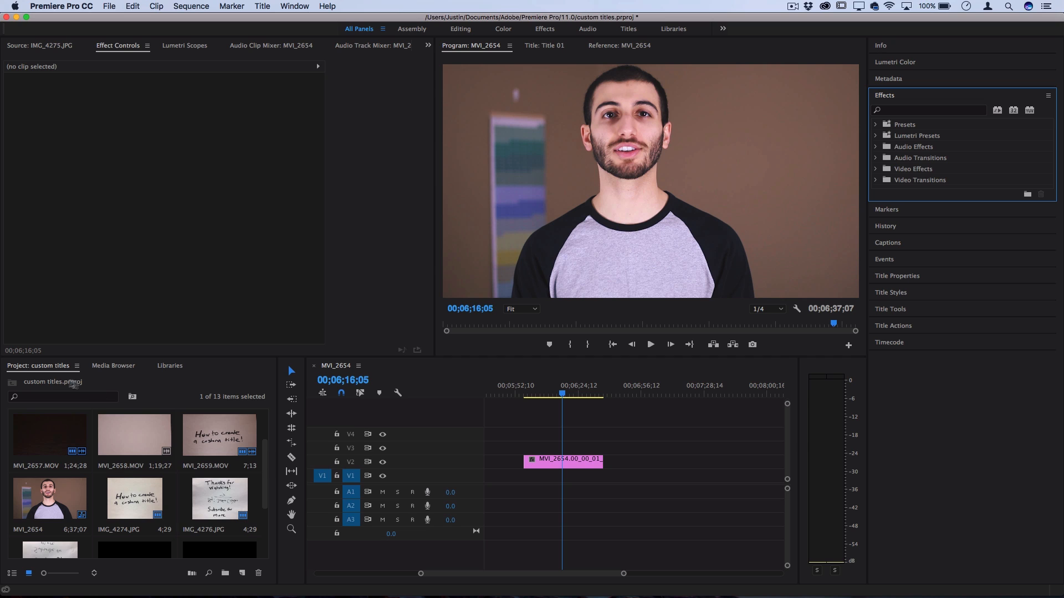
# - Place IMG_4274.JPG on track V3 above MVI_2654 at the playhead and select it
pyautogui.click(134, 497)
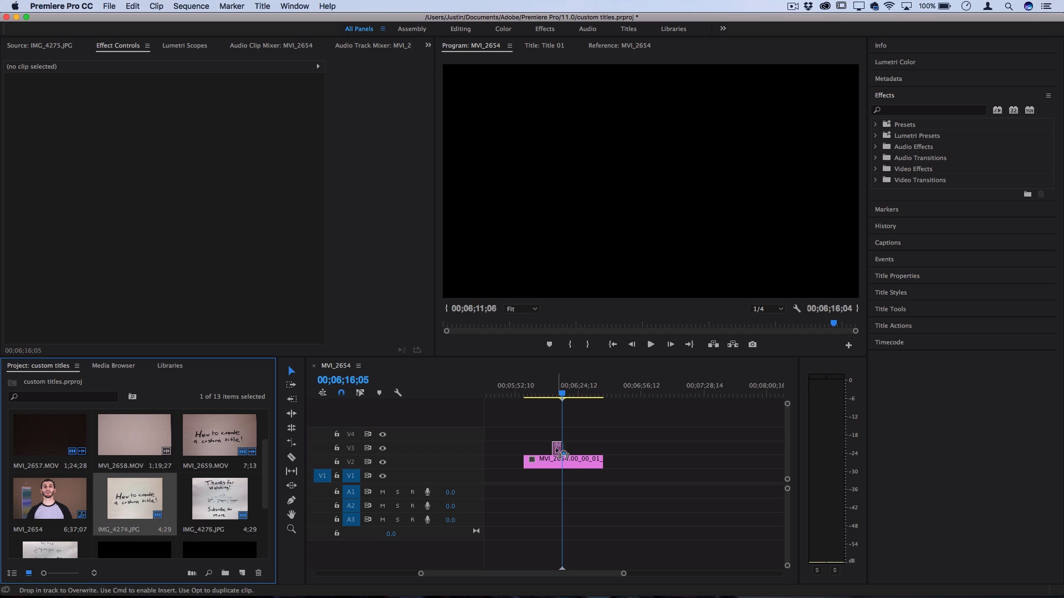
pyautogui.click(557, 394)
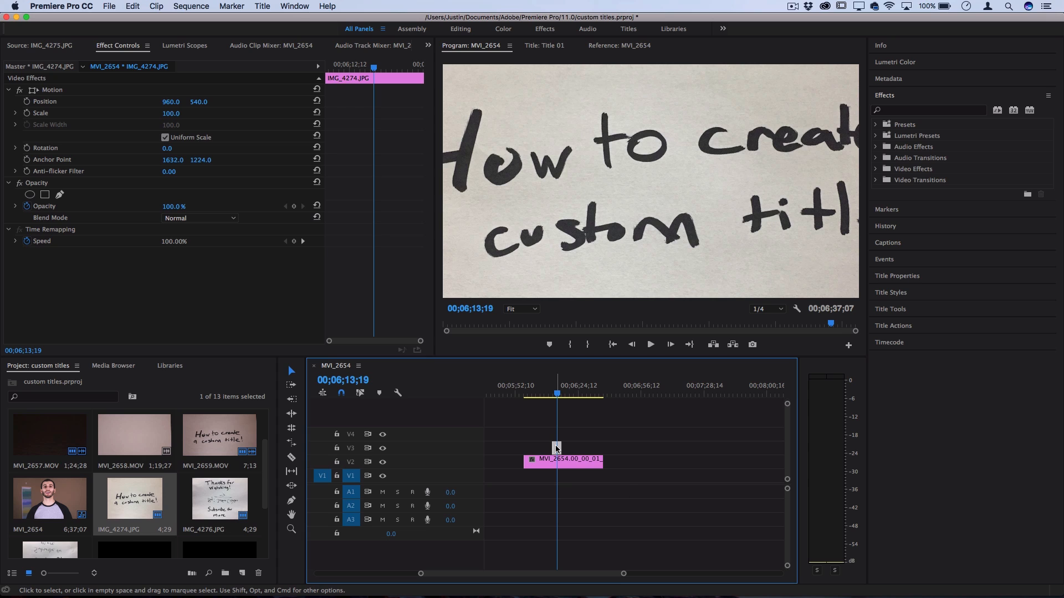
pyautogui.moveTo(558, 449)
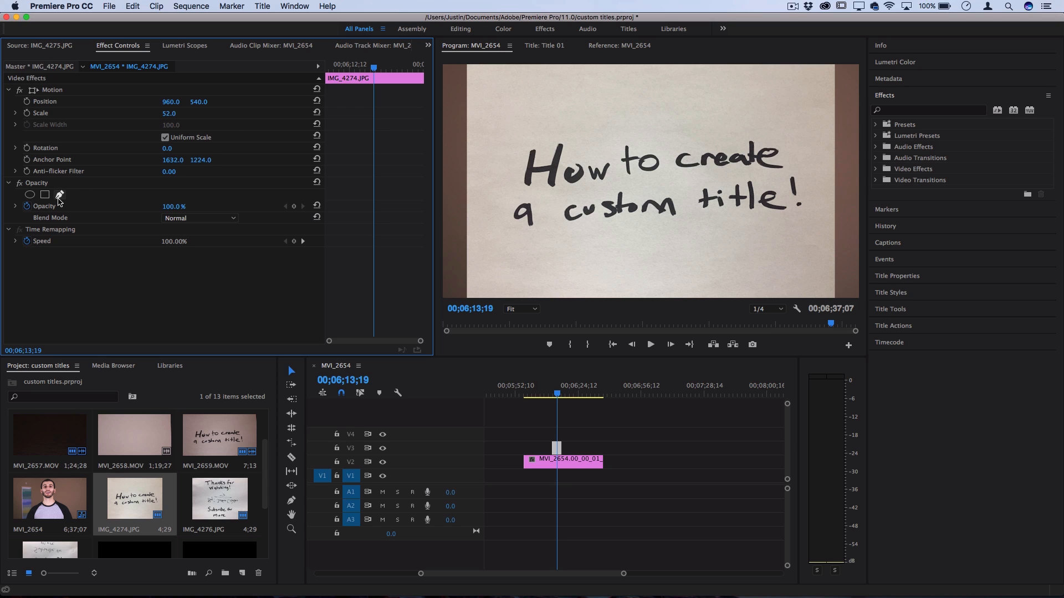
# - Pen-mask around the handwriting and raise Mask Feather to 81
pyautogui.click(42, 194)
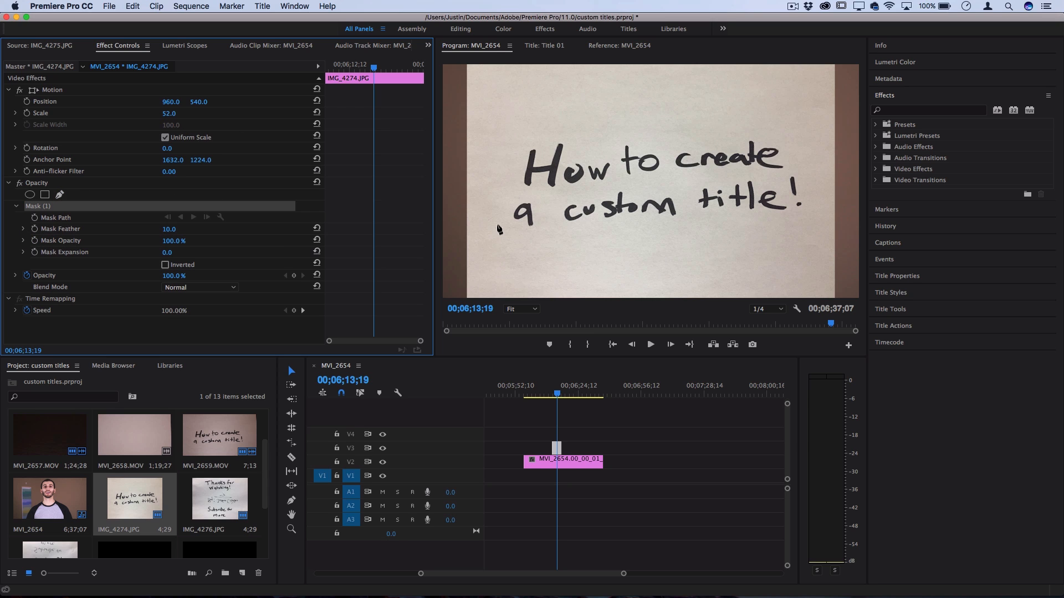
pyautogui.moveTo(505, 217)
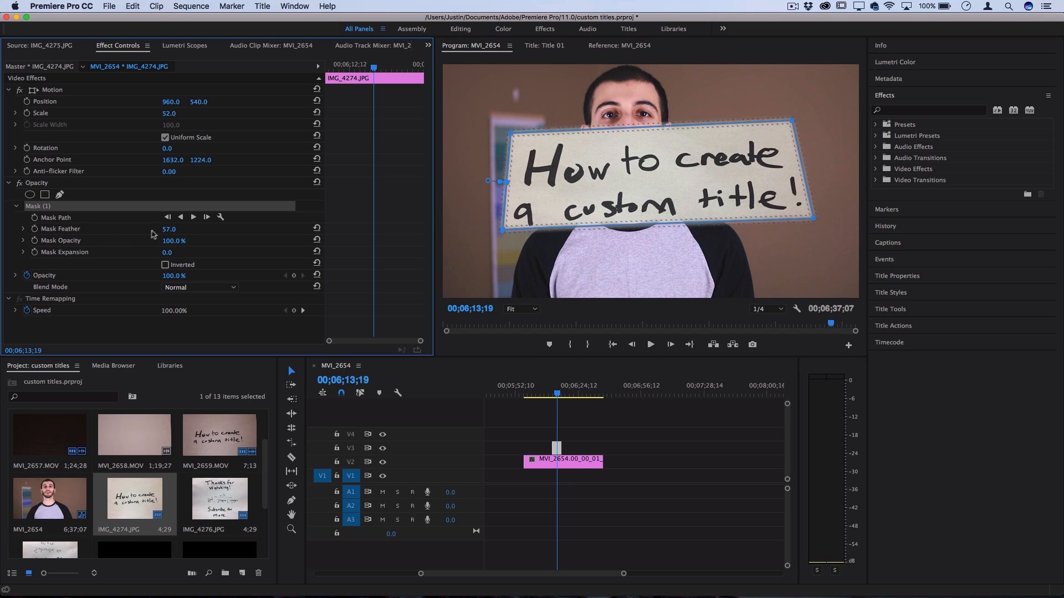
pyautogui.moveTo(169, 229); pyautogui.dragTo(175, 229)
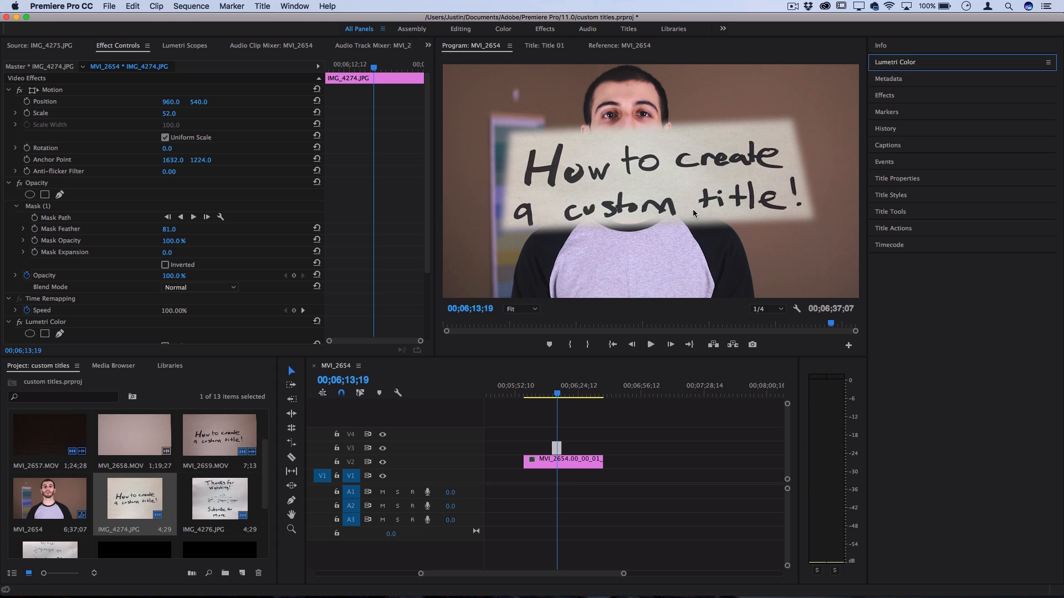
pyautogui.moveTo(420, 163)
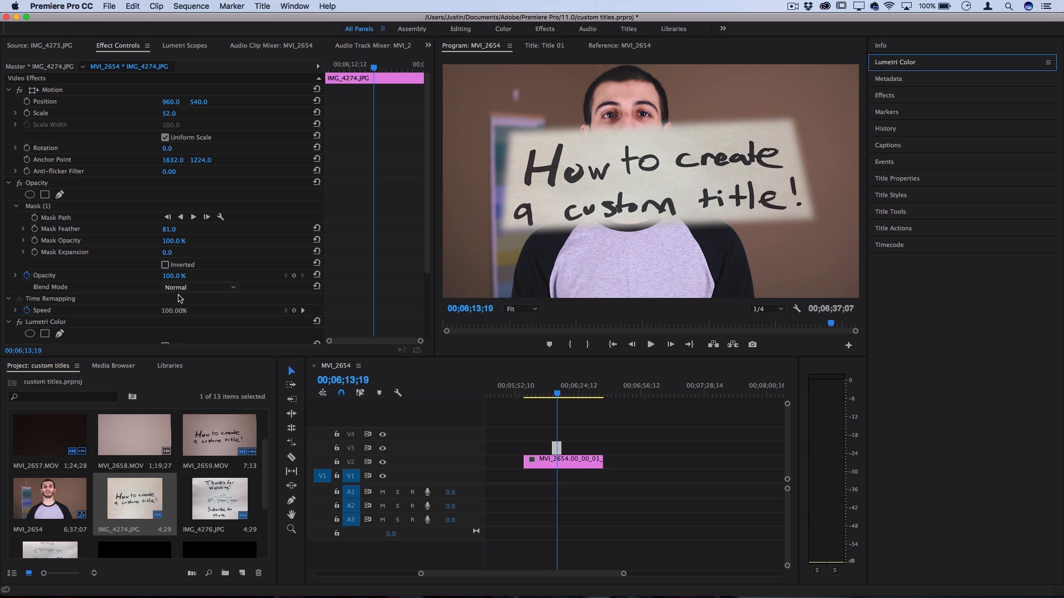
# - Try Multiply as the photo's Opacity blend mode, then settle on Screen
pyautogui.click(198, 287)
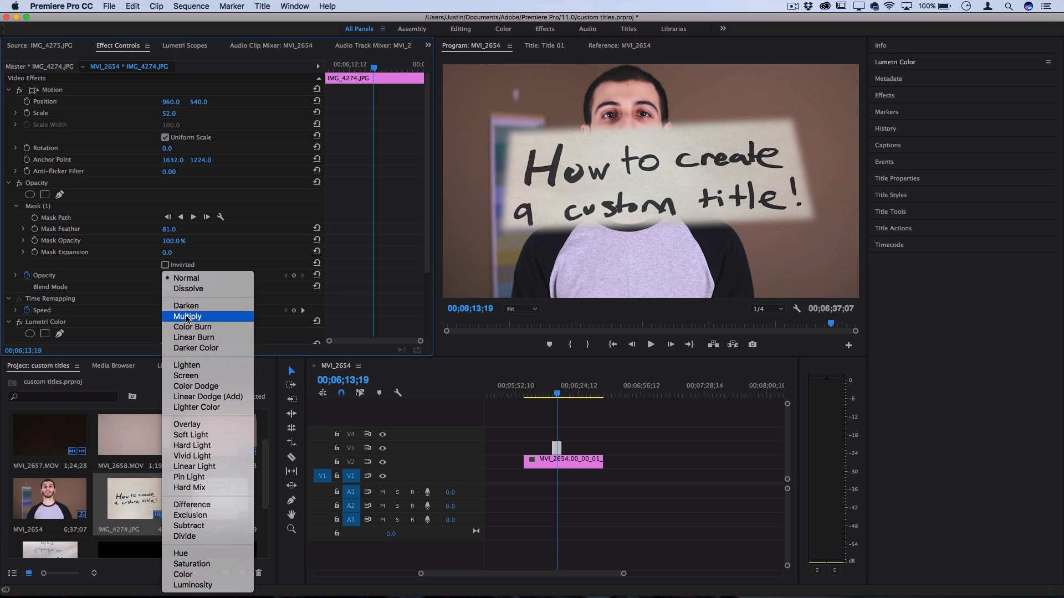
pyautogui.click(187, 316)
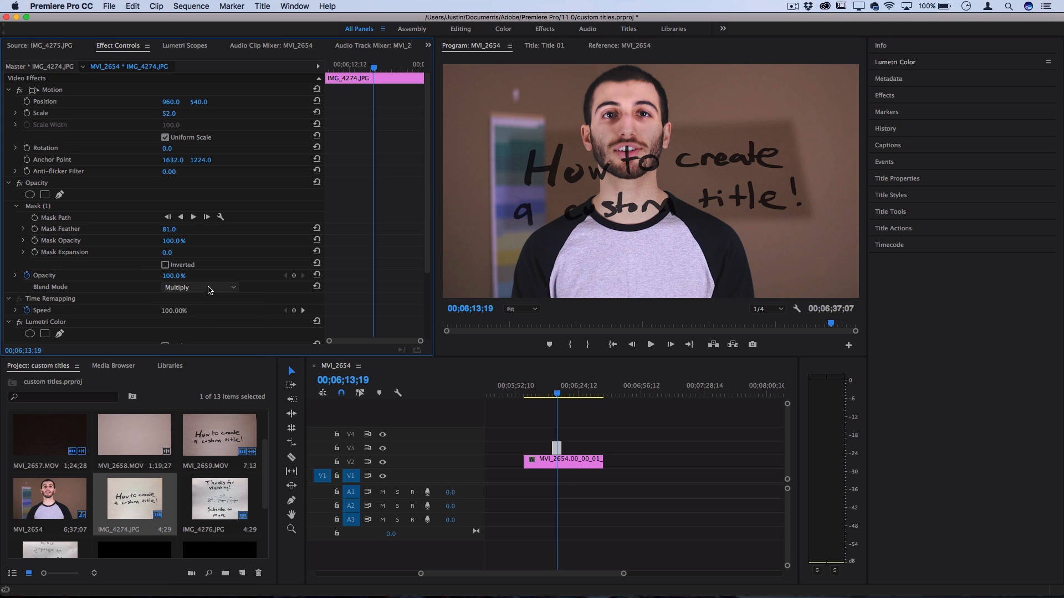
pyautogui.click(199, 287)
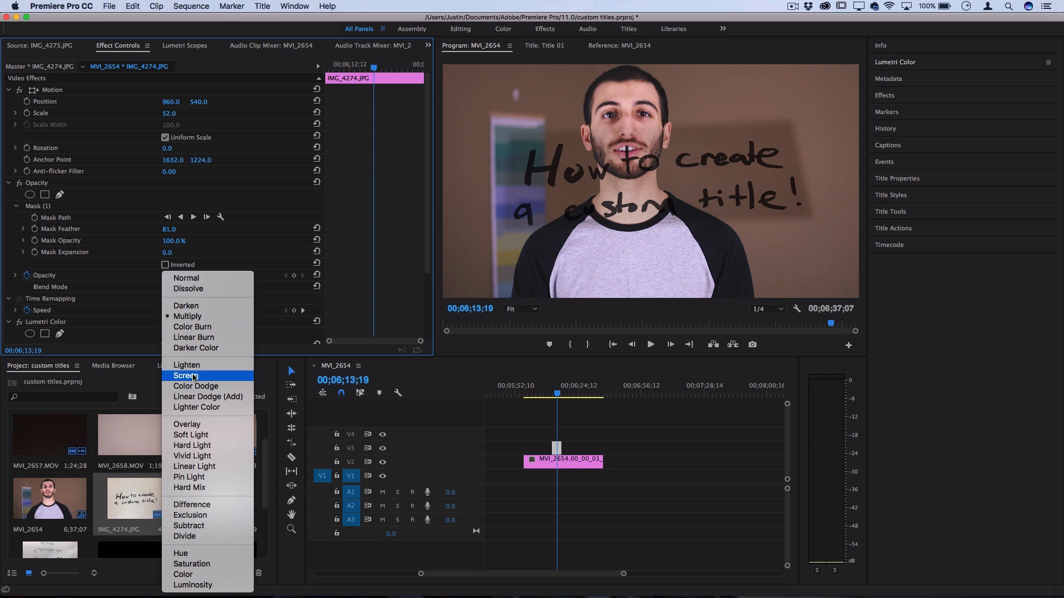
pyautogui.click(186, 376)
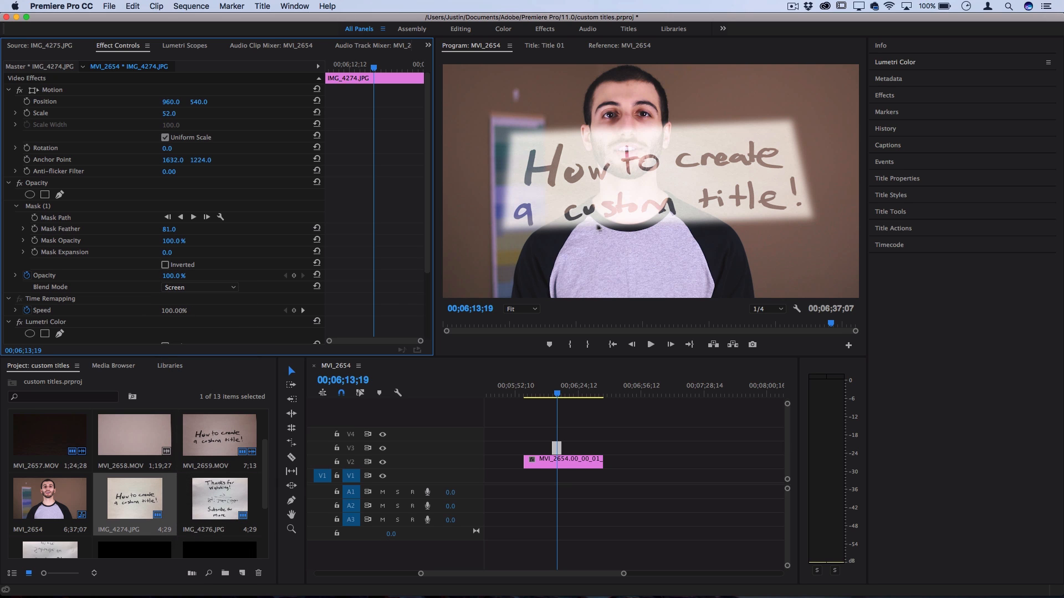
pyautogui.moveTo(683, 185)
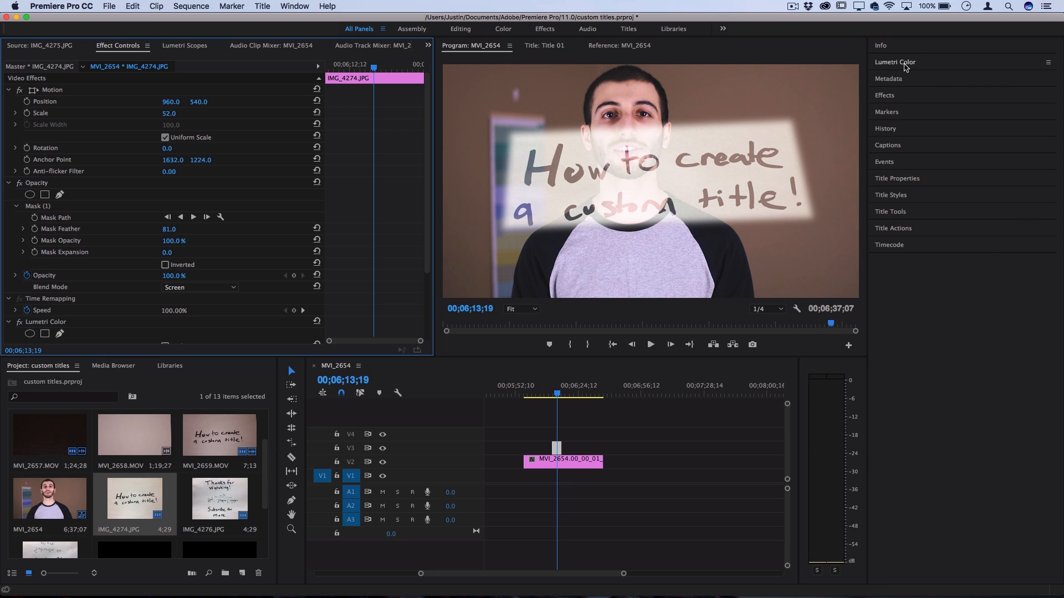
# - Invert the photo with a steep S-shaped Lumetri RGB Curve, making the writing white
pyautogui.click(895, 61)
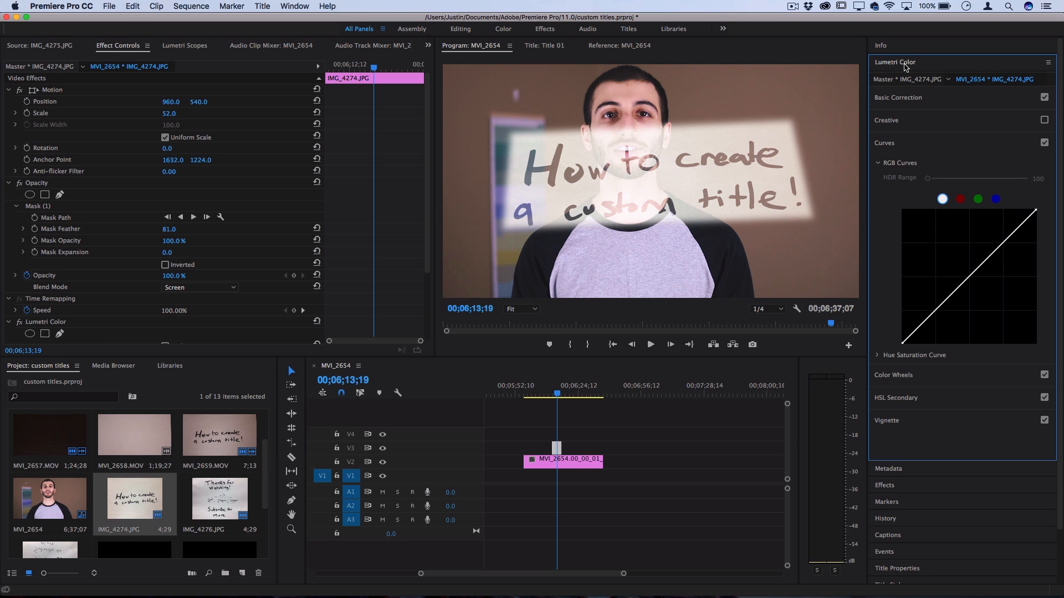
pyautogui.moveTo(669, 180)
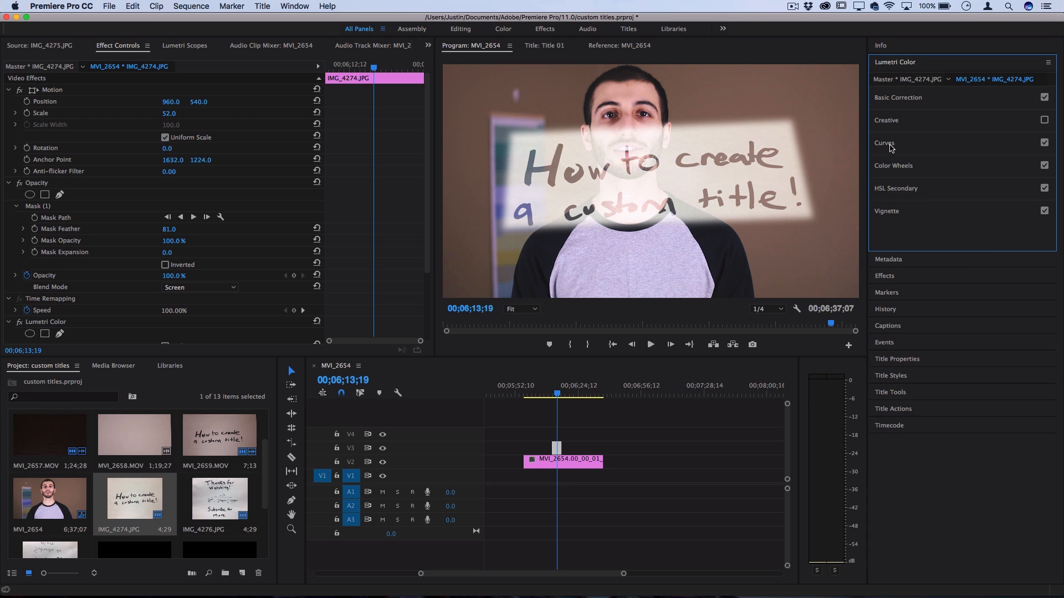
pyautogui.click(884, 143)
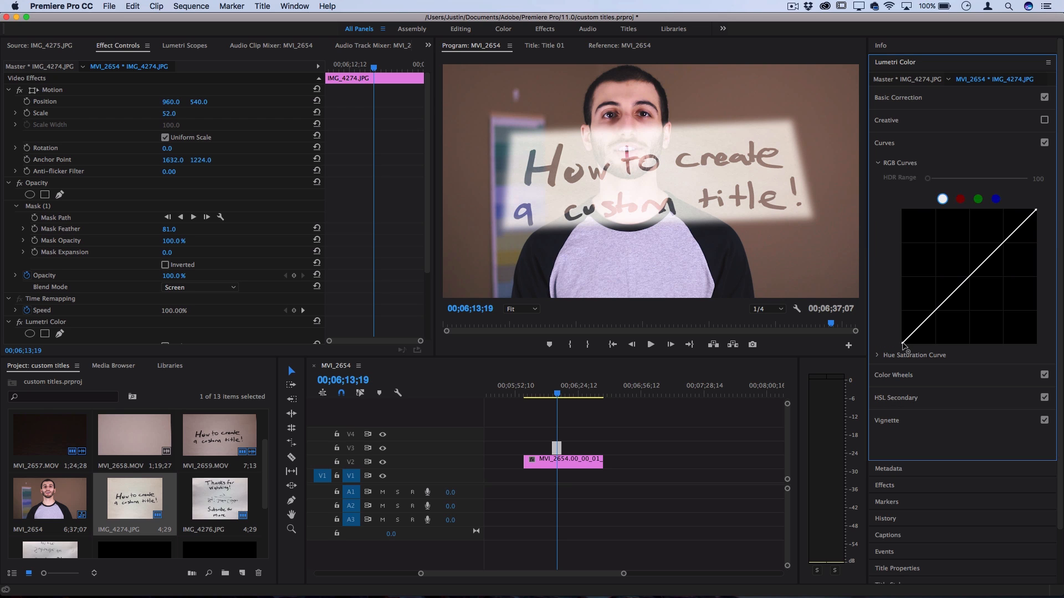
pyautogui.moveTo(903, 350); pyautogui.dragTo(902, 232)
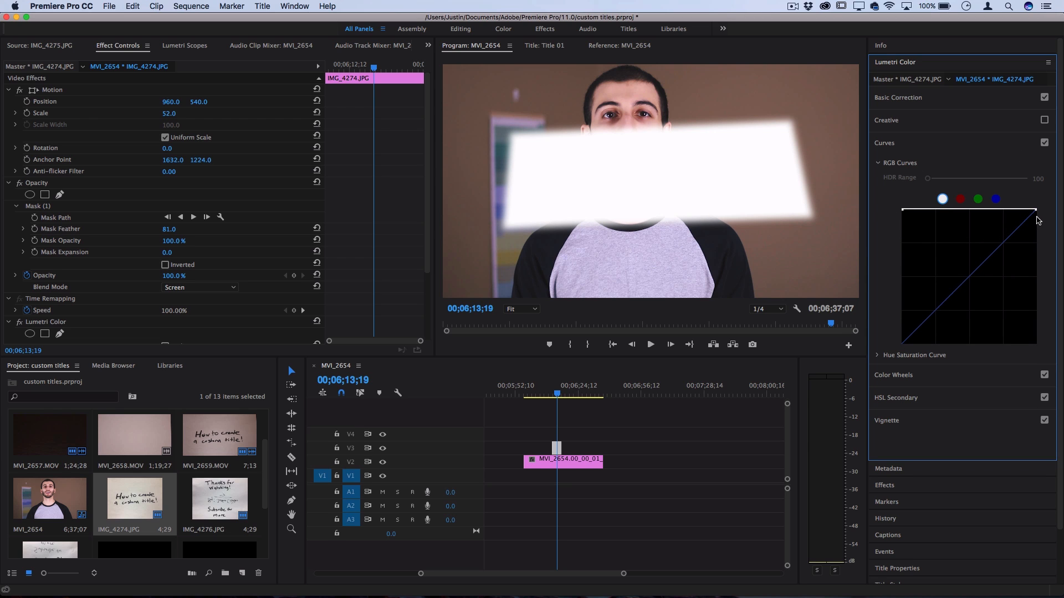
pyautogui.moveTo(1036, 213)
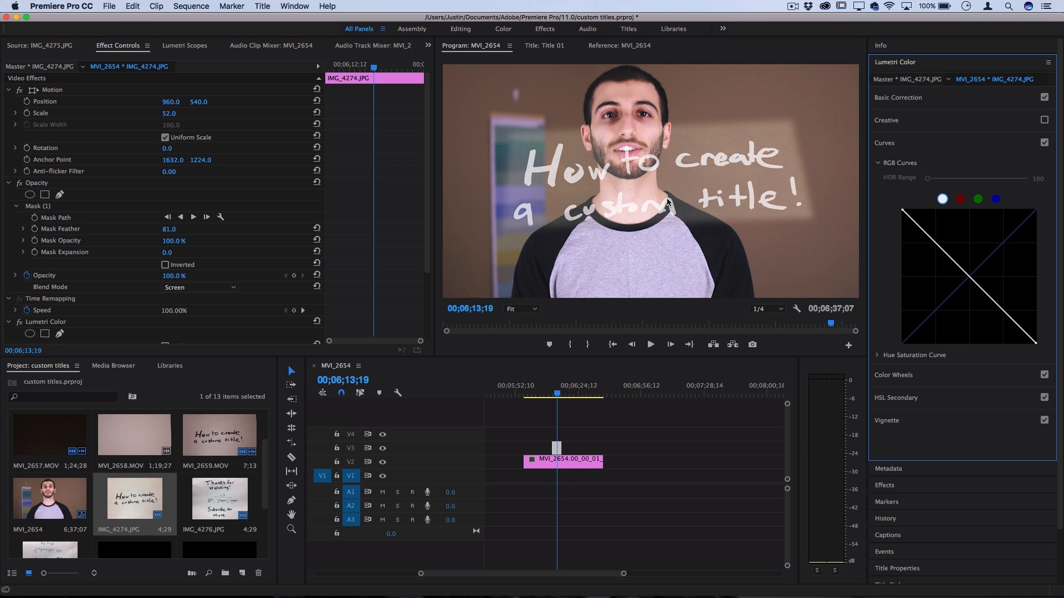
pyautogui.moveTo(652, 174)
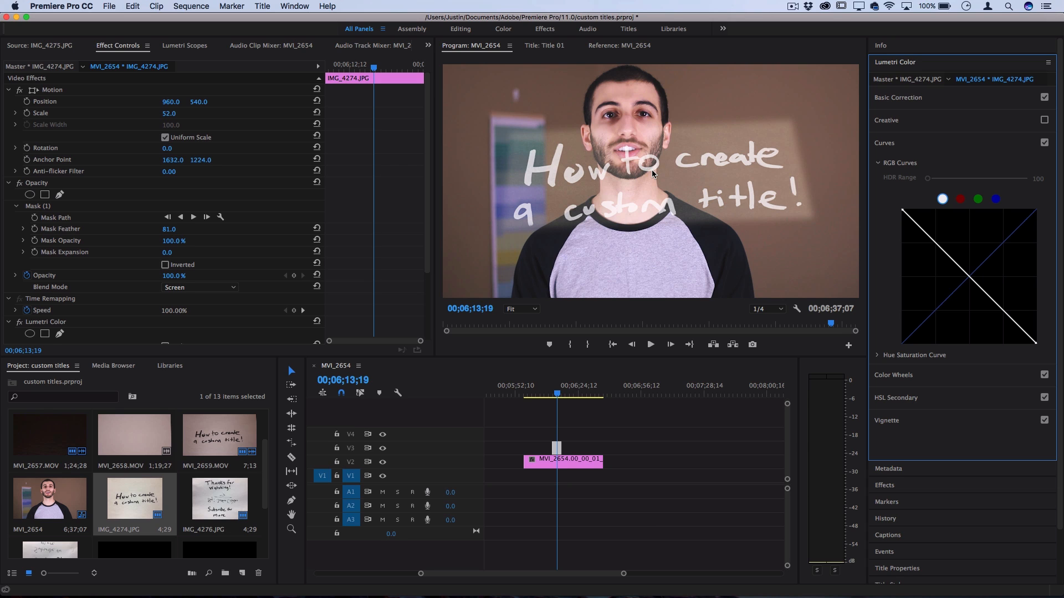
pyautogui.moveTo(742, 143)
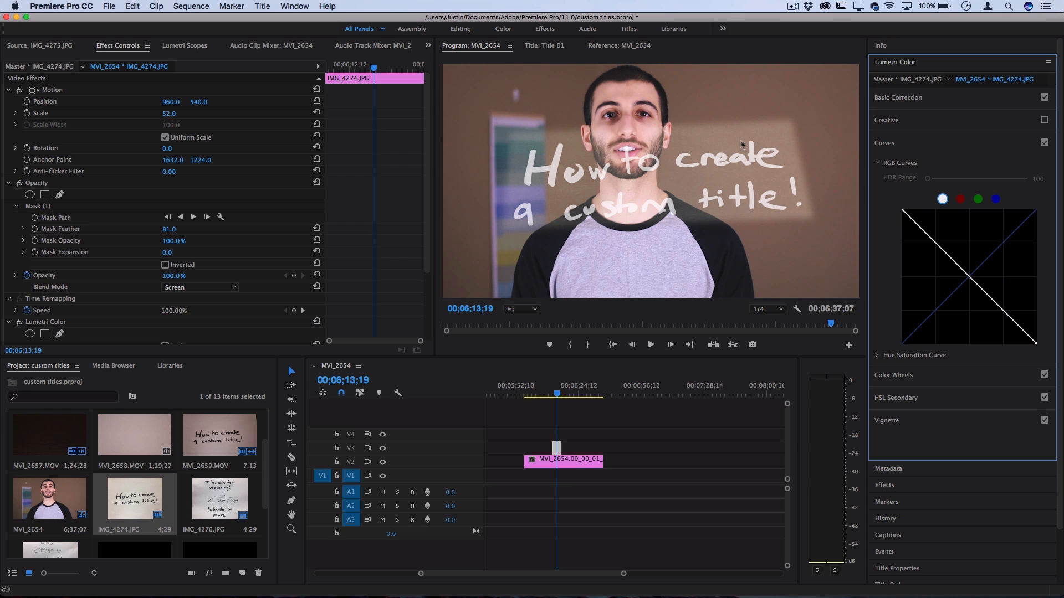
pyautogui.moveTo(1003, 268)
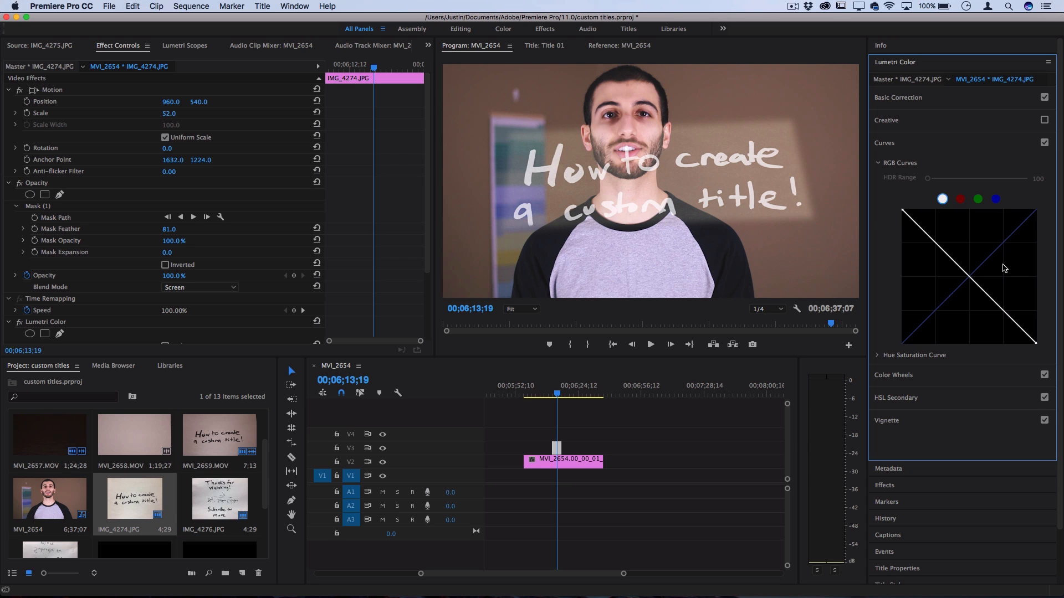
pyautogui.moveTo(1001, 313)
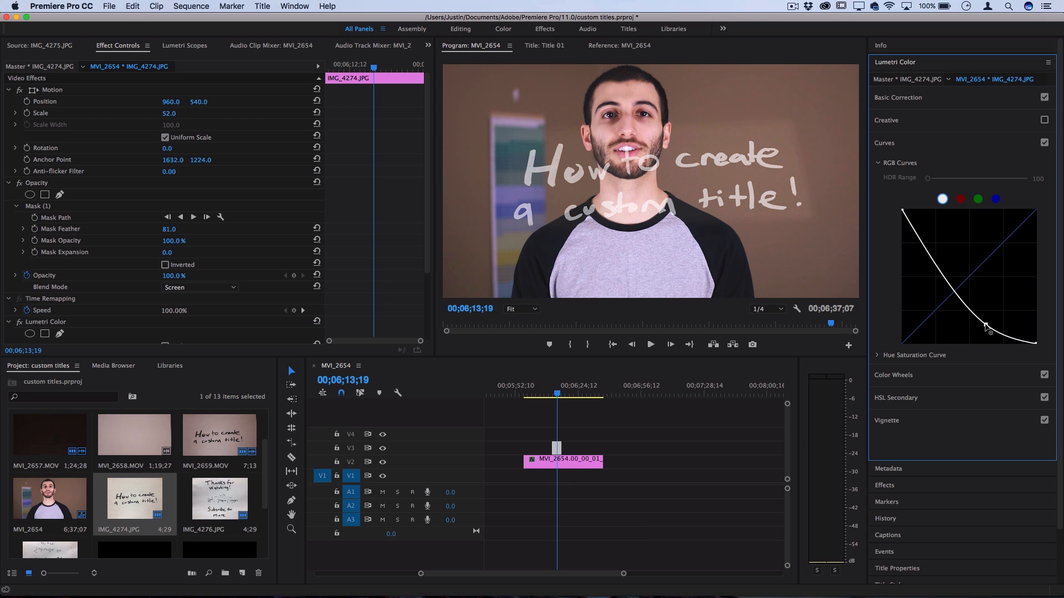
pyautogui.moveTo(985, 326); pyautogui.dragTo(984, 323)
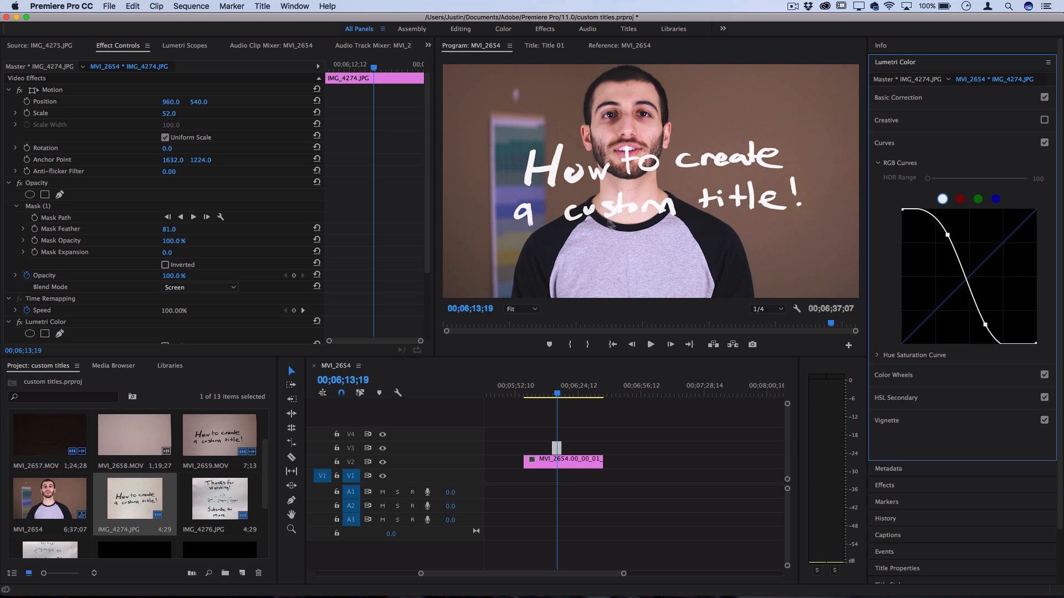
pyautogui.moveTo(529, 196)
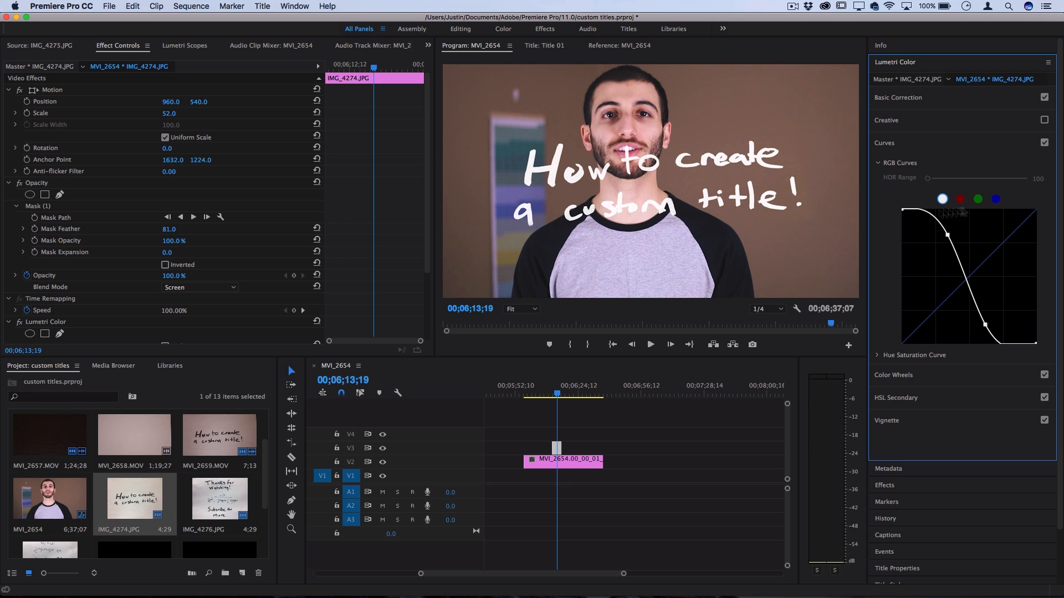
pyautogui.moveTo(759, 232)
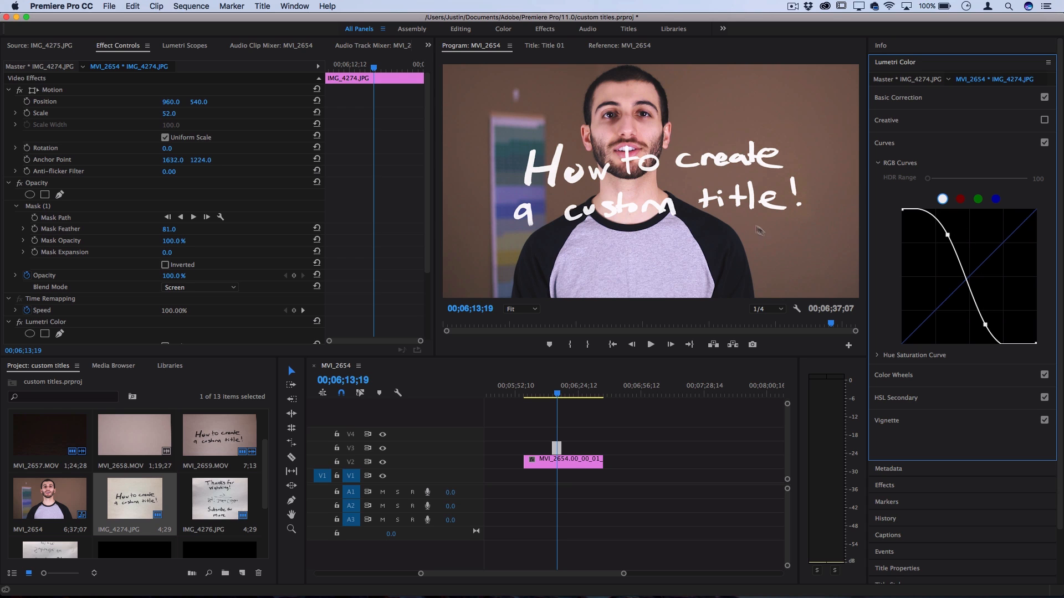
pyautogui.moveTo(665, 217)
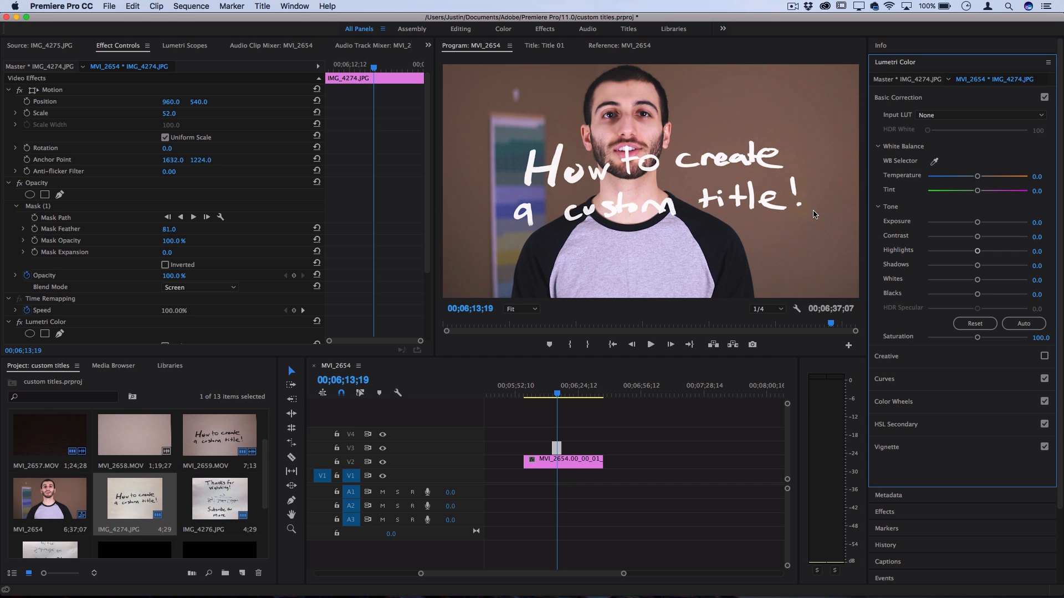
pyautogui.moveTo(826, 246)
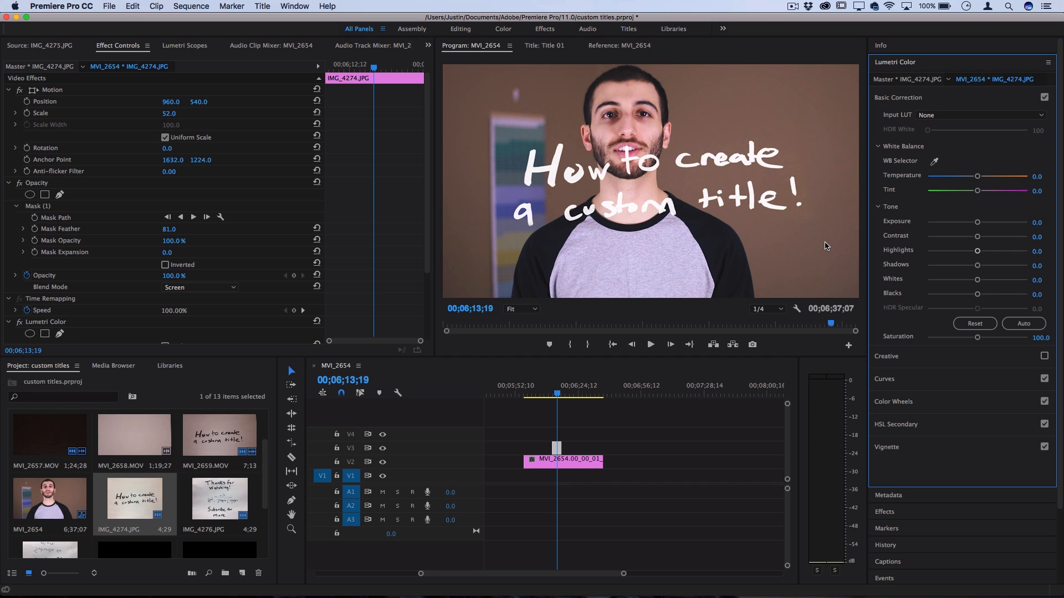
pyautogui.moveTo(240, 298)
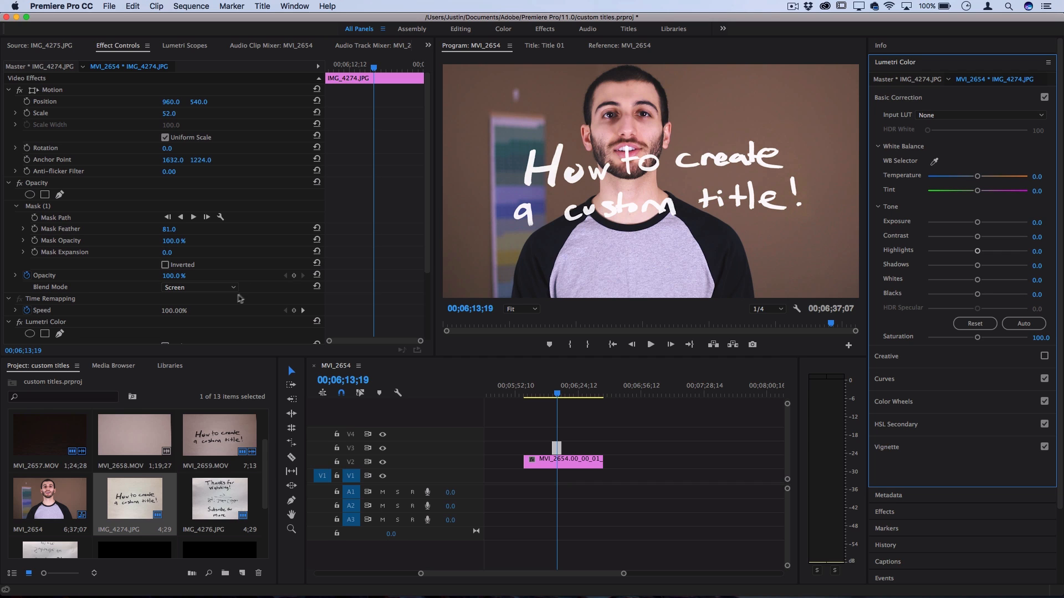
pyautogui.click(199, 287)
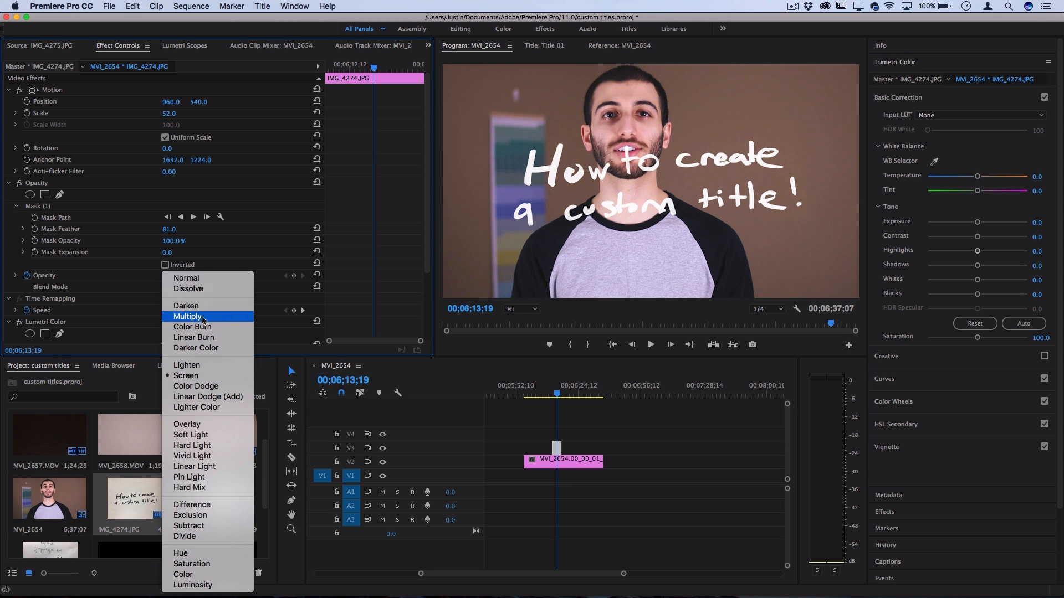
pyautogui.click(188, 316)
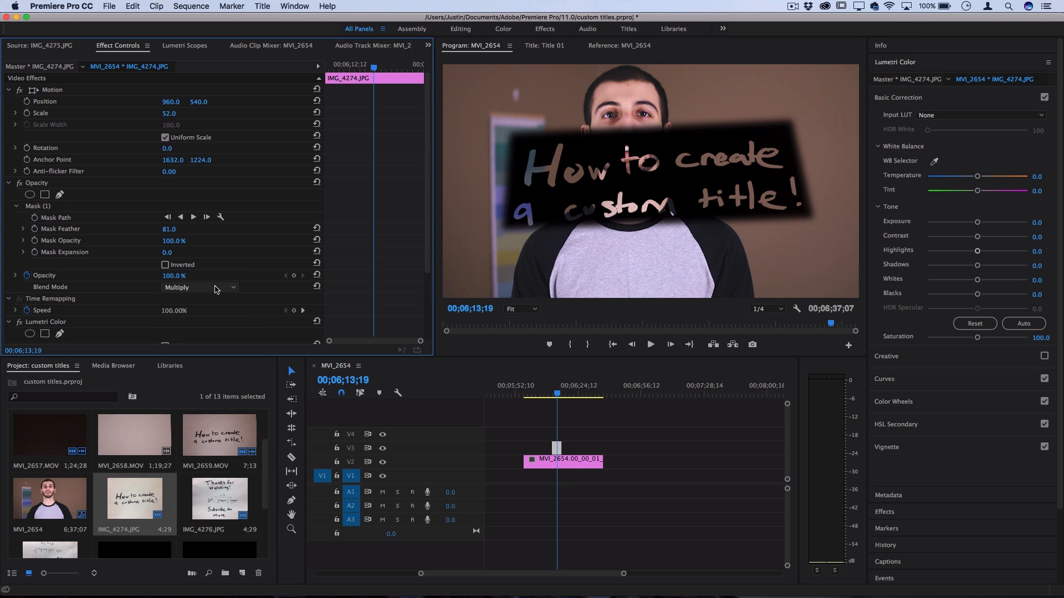
pyautogui.click(200, 287)
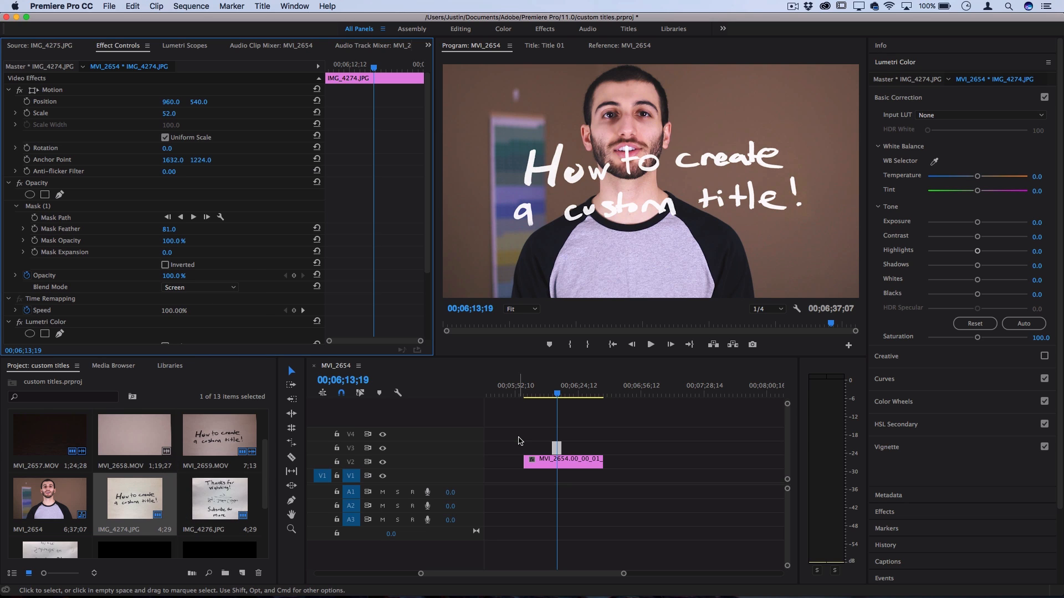
pyautogui.moveTo(550, 430)
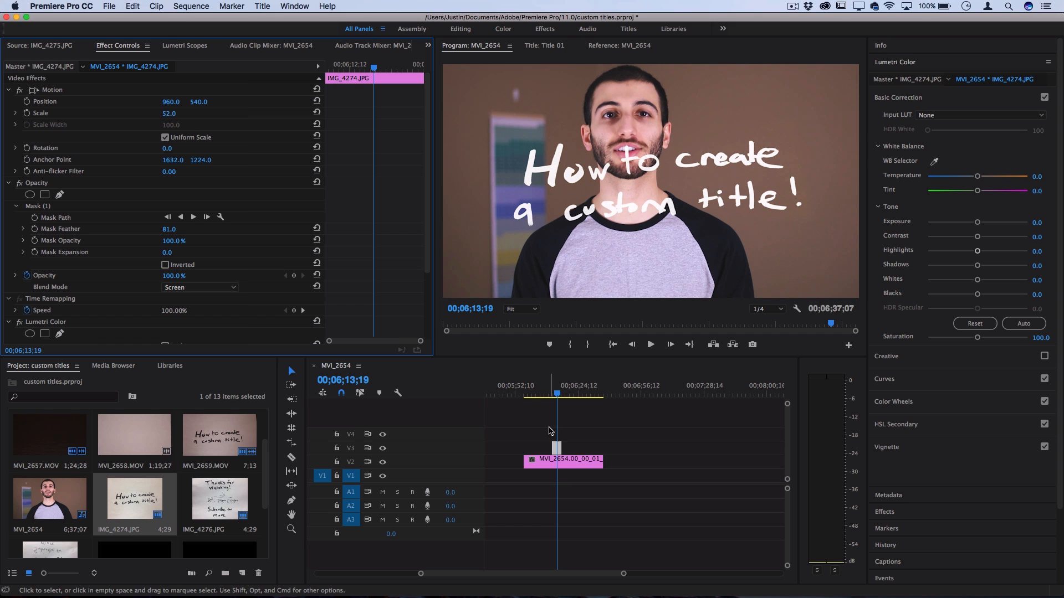
# - Create a cyan (#10E2FC) colour matte via File > New, keeping the name Color Matte
pyautogui.click(108, 6)
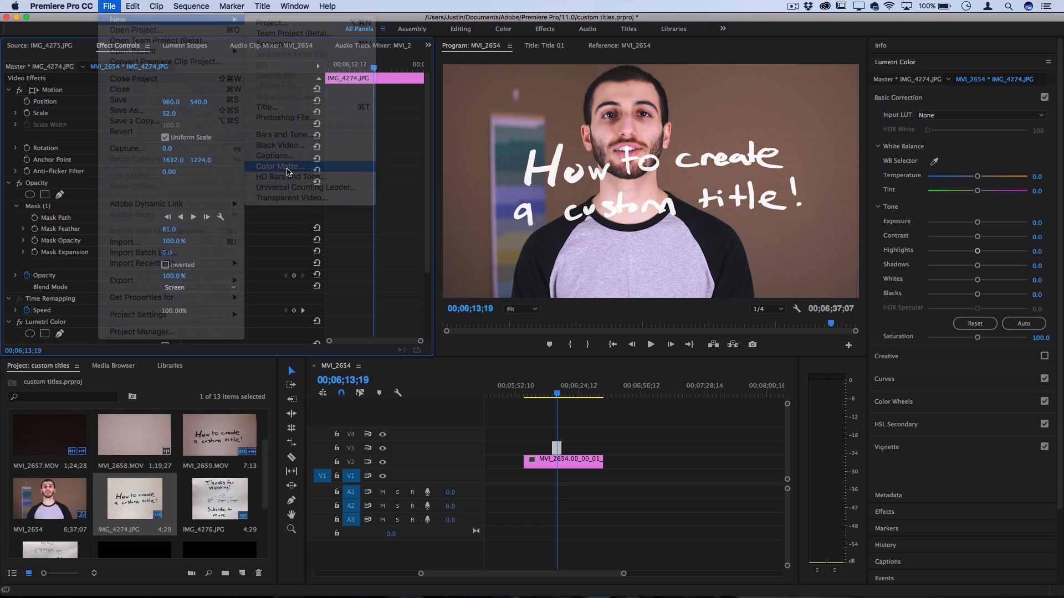
pyautogui.click(279, 166)
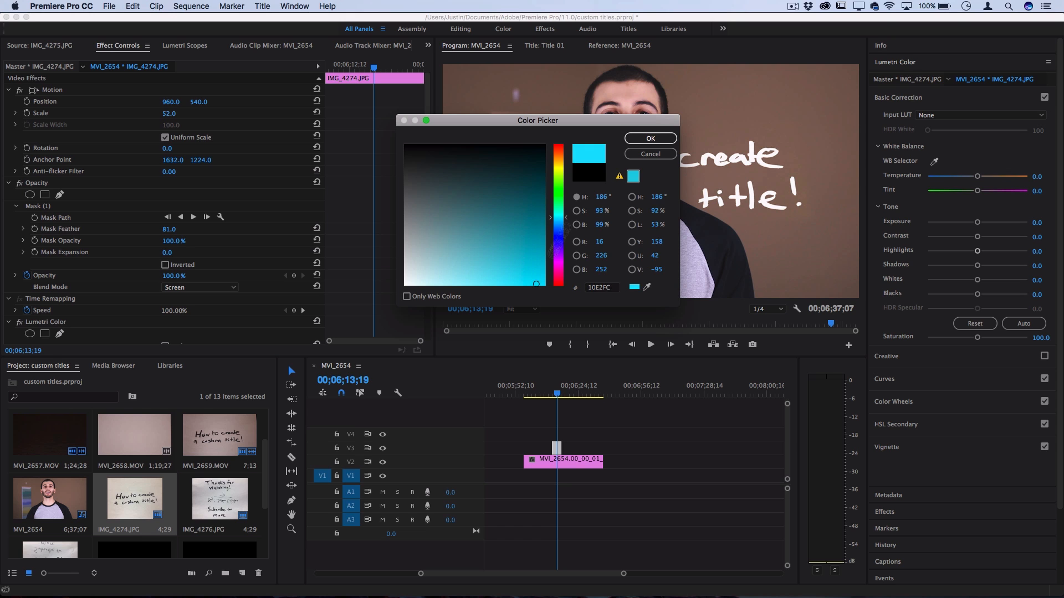
pyautogui.click(650, 138)
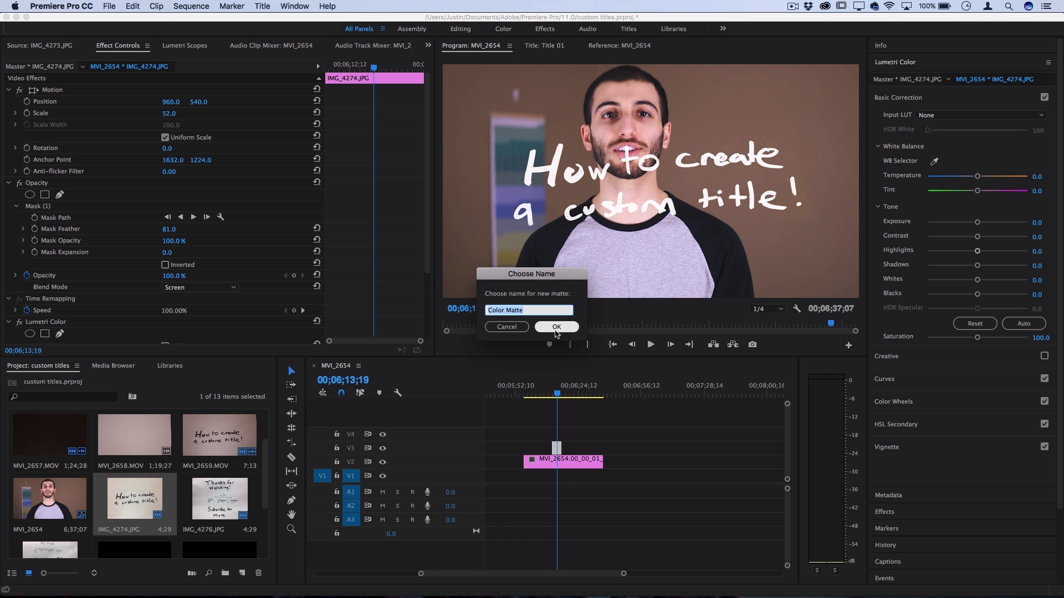
pyautogui.click(557, 326)
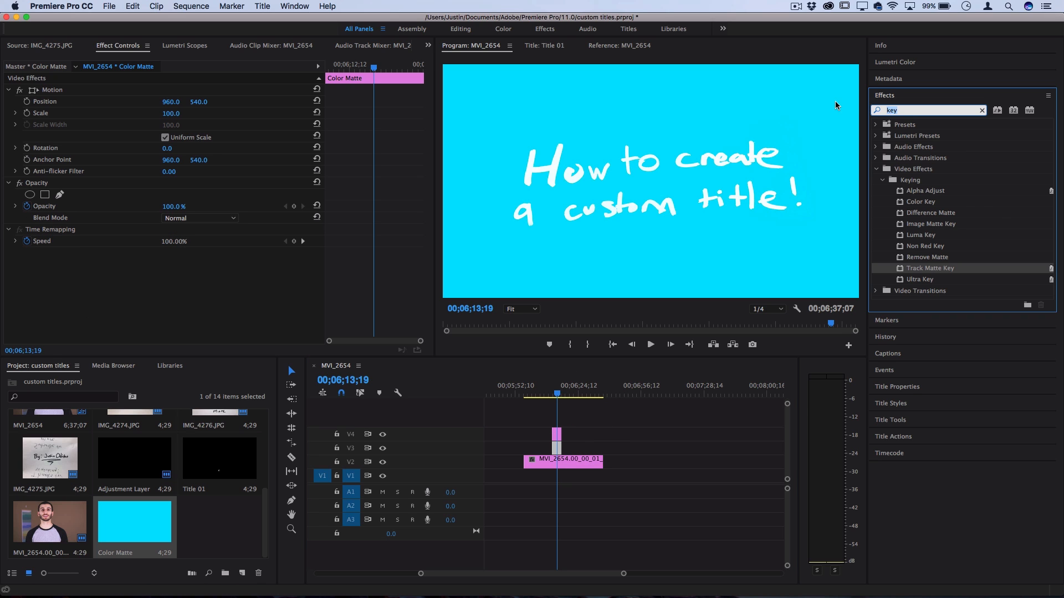
pyautogui.moveTo(935, 249)
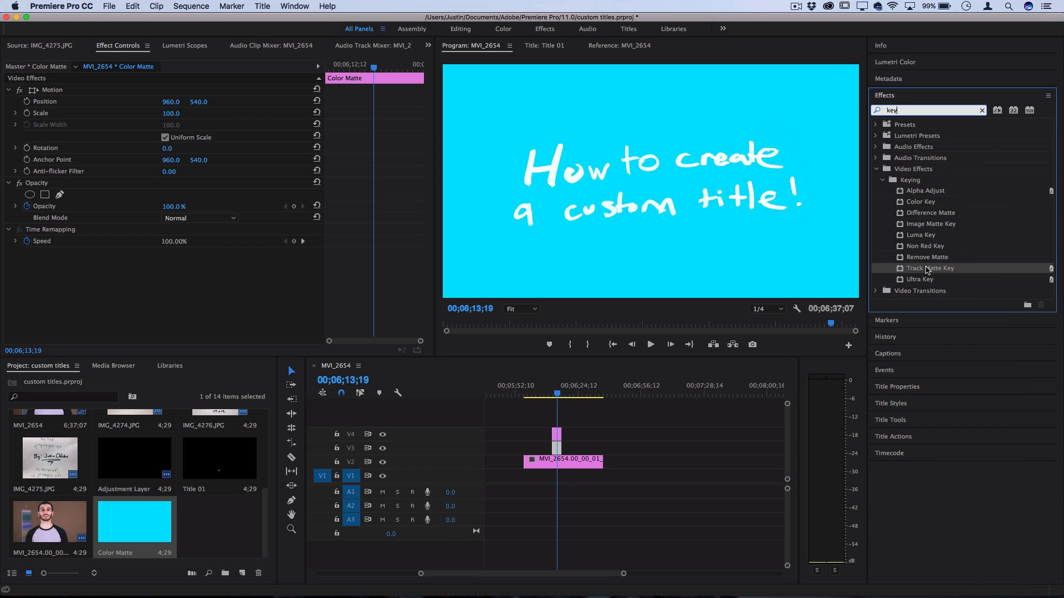
# - Apply Track Matte Key to Color Matte with Matte Luma compositing and Reverse off
pyautogui.moveTo(931, 268); pyautogui.dragTo(555, 447)
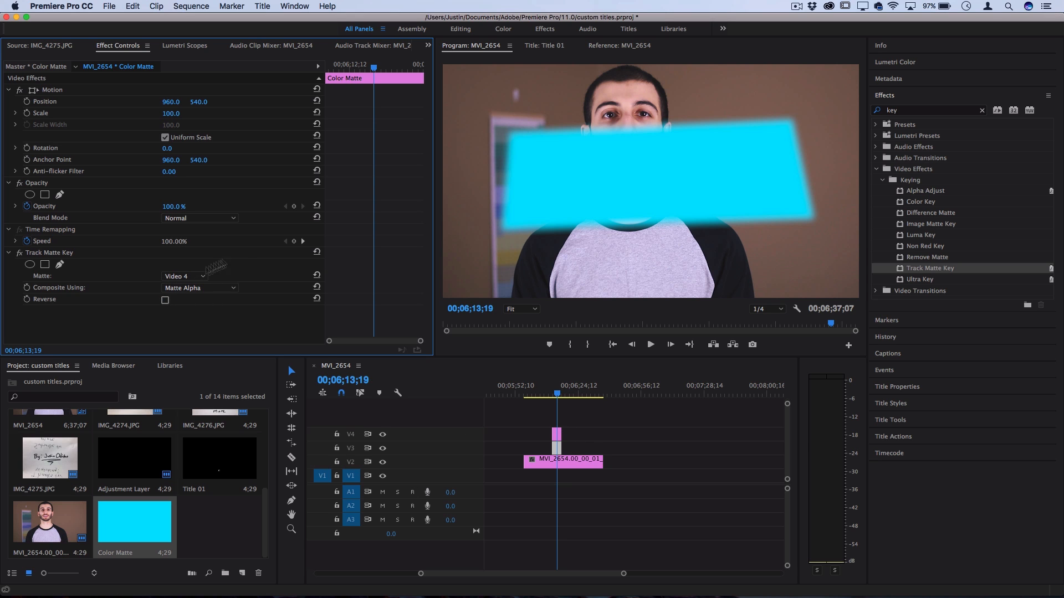
pyautogui.click(199, 287)
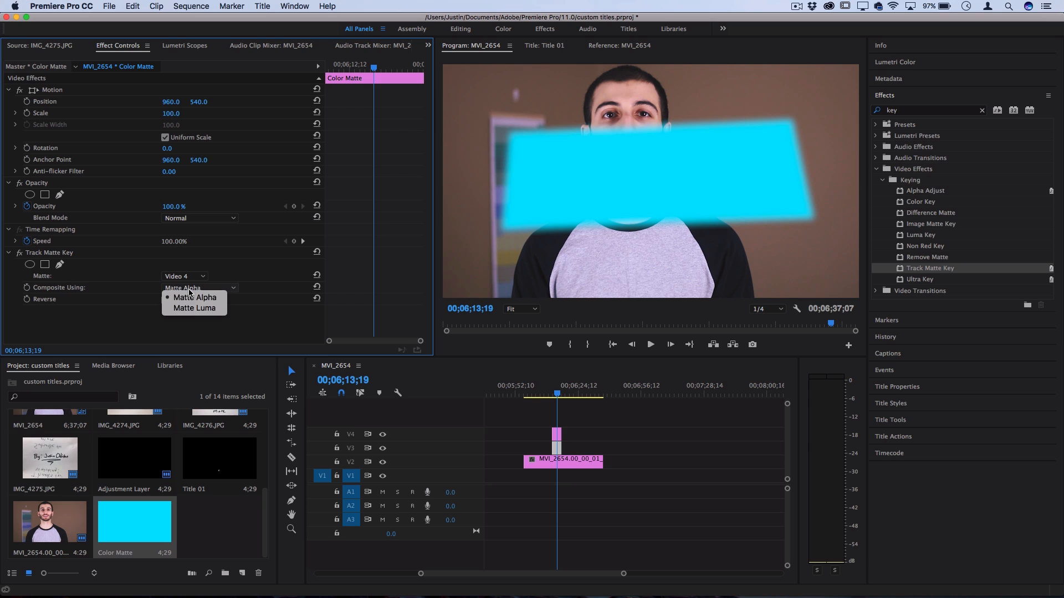
pyautogui.moveTo(203, 308)
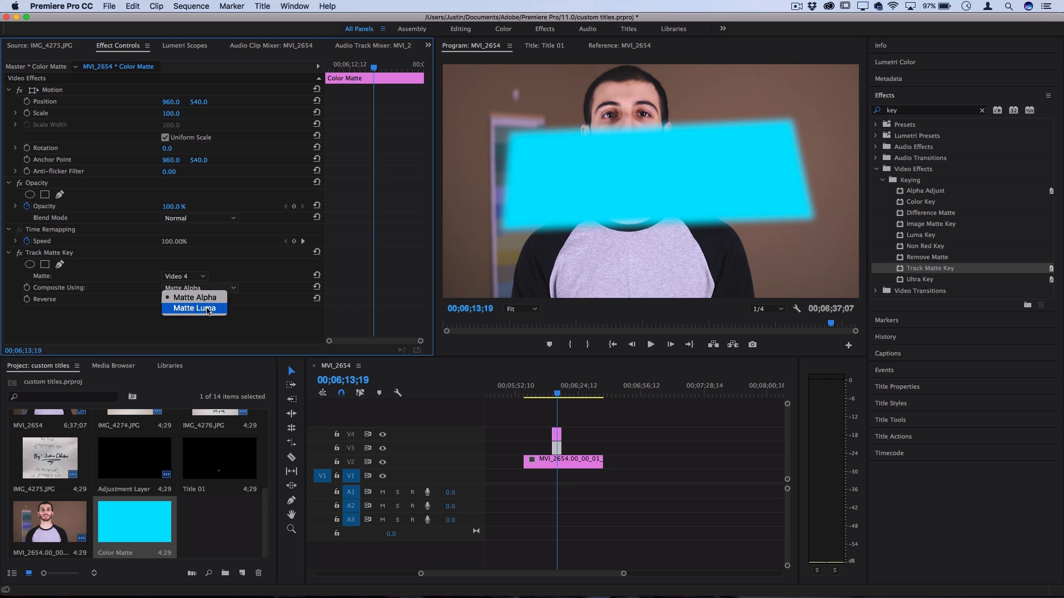
pyautogui.click(194, 308)
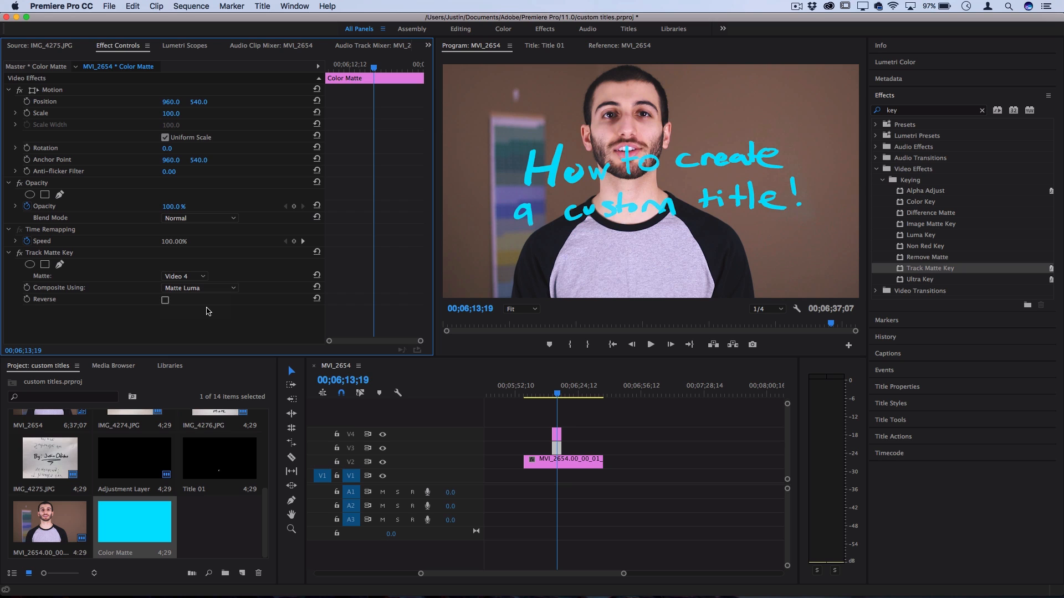
pyautogui.click(165, 300)
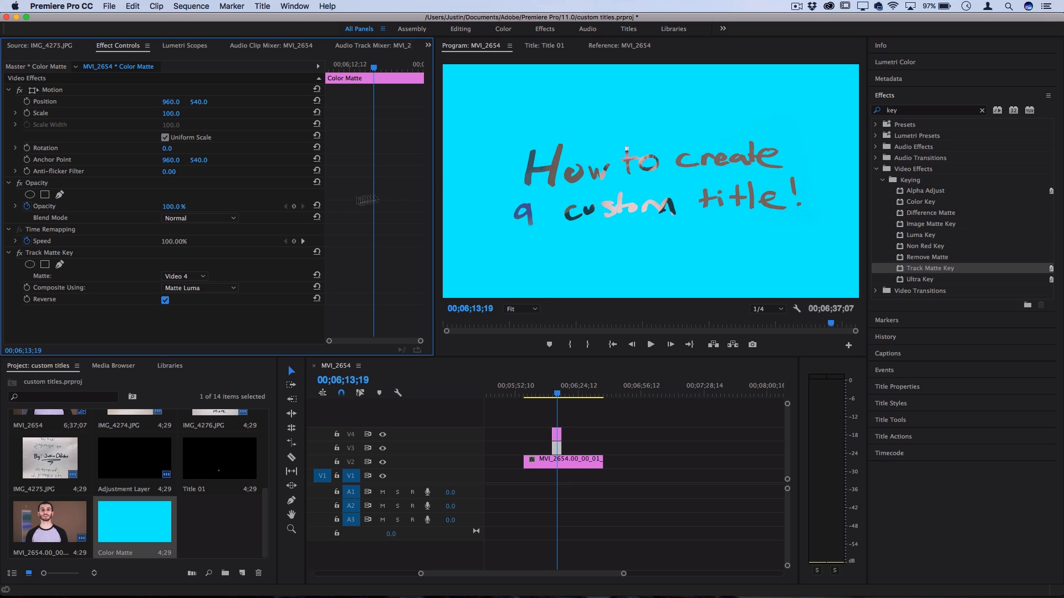
pyautogui.click(165, 300)
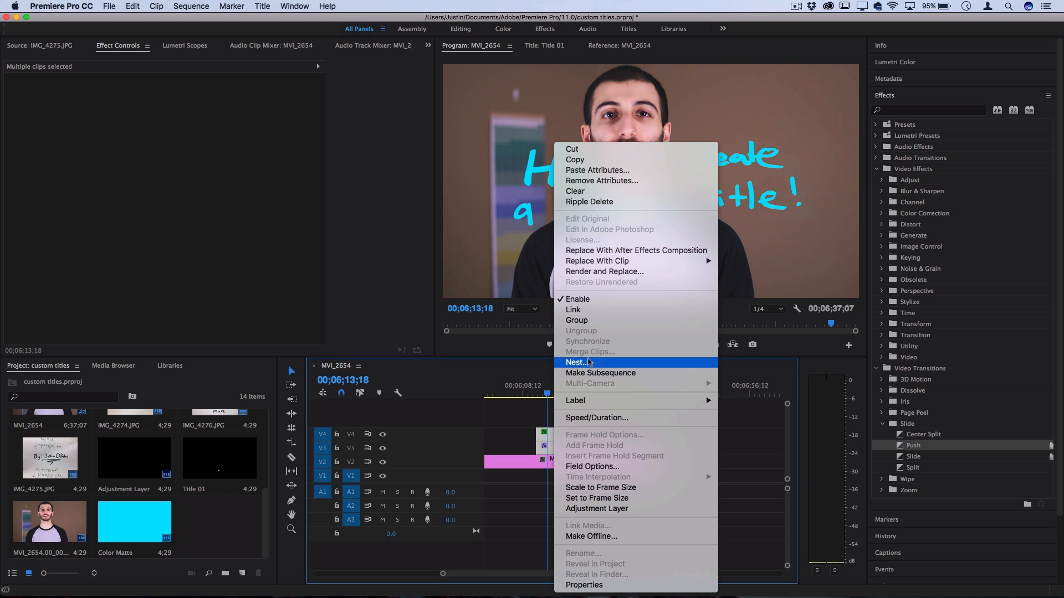
# - Nest the title and matte clips as Nested Sequence 02
pyautogui.click(578, 362)
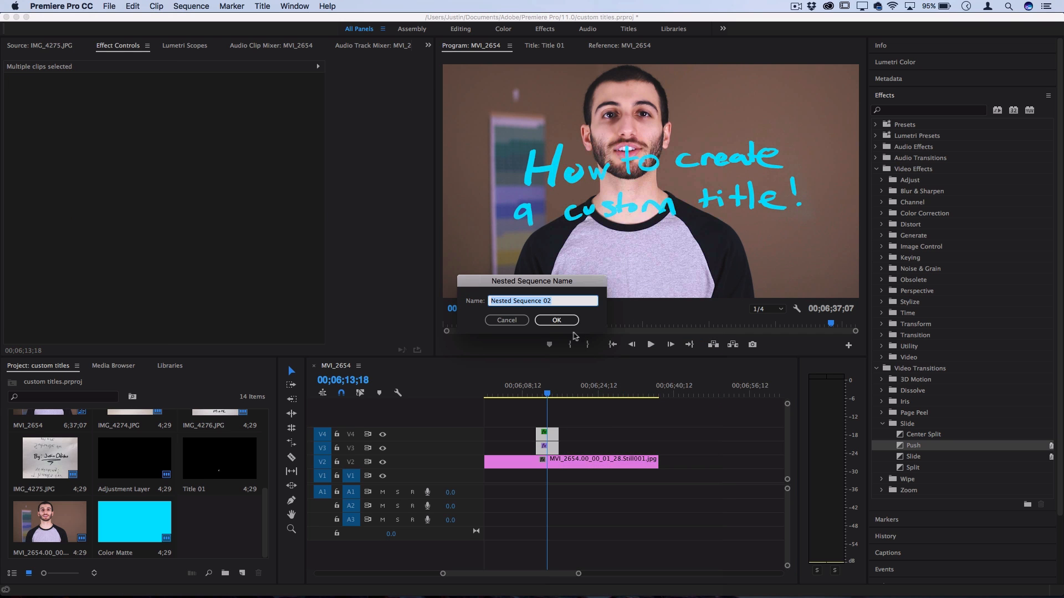
pyautogui.click(557, 320)
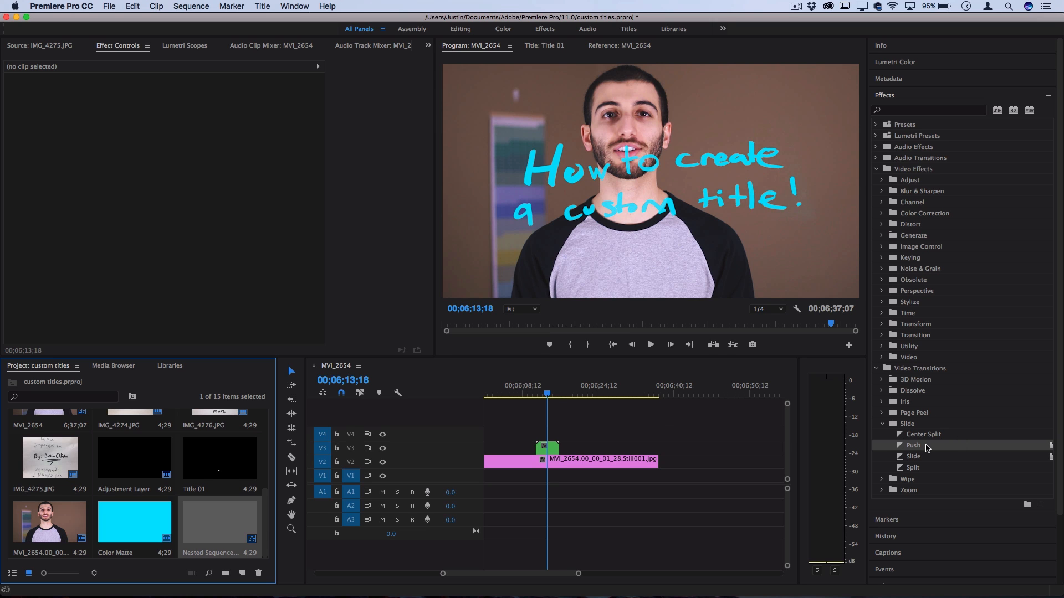